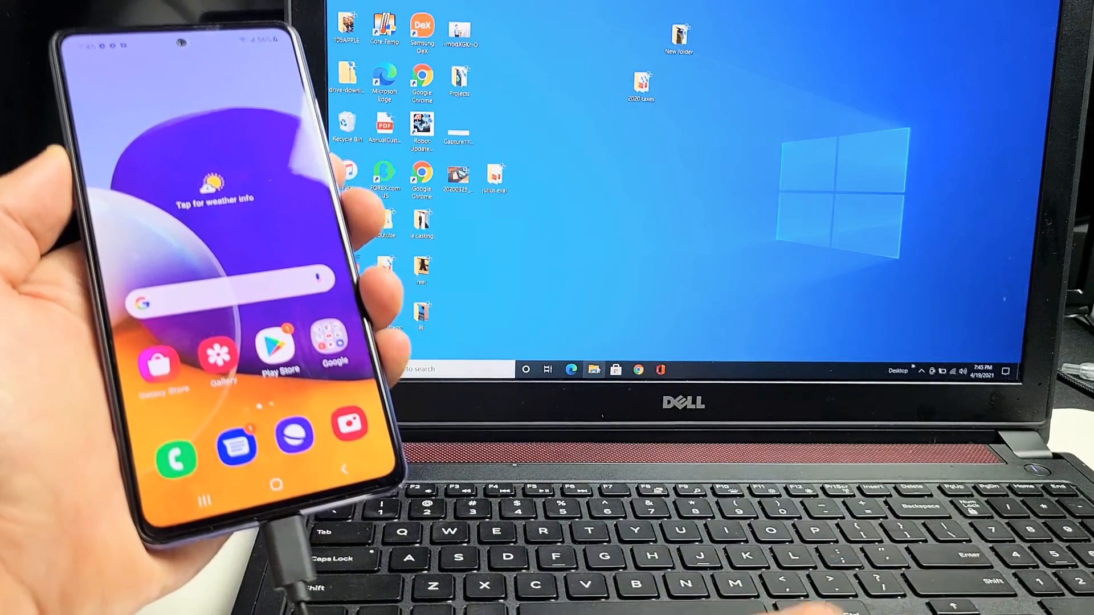
Launch File Explorer and scroll the navigation pane until Galaxy A72 shows under This PC.
left_click(592, 369)
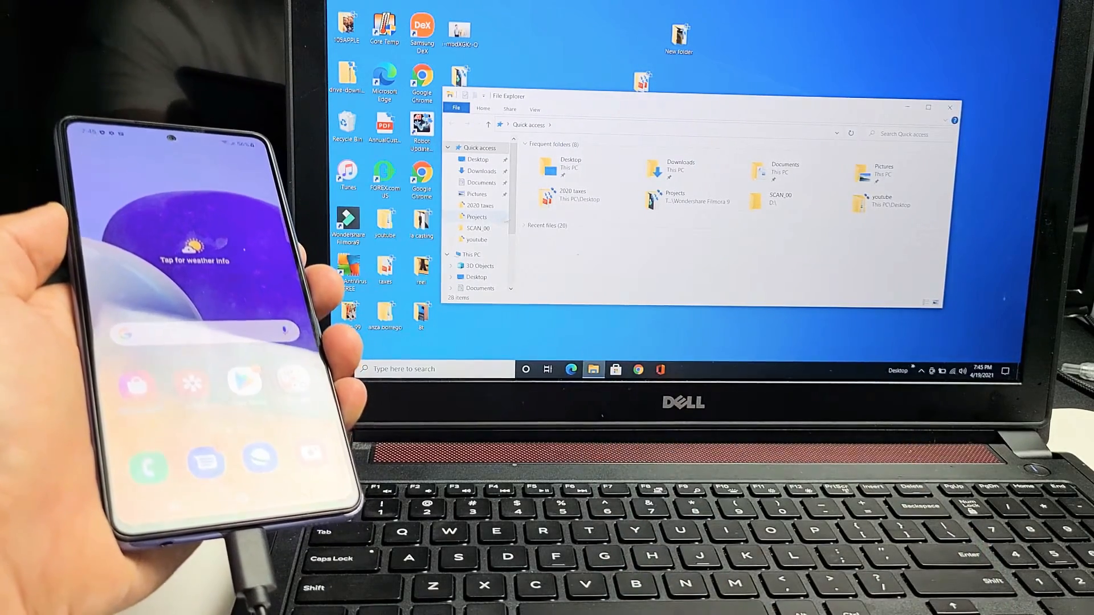
scroll("down", 3)
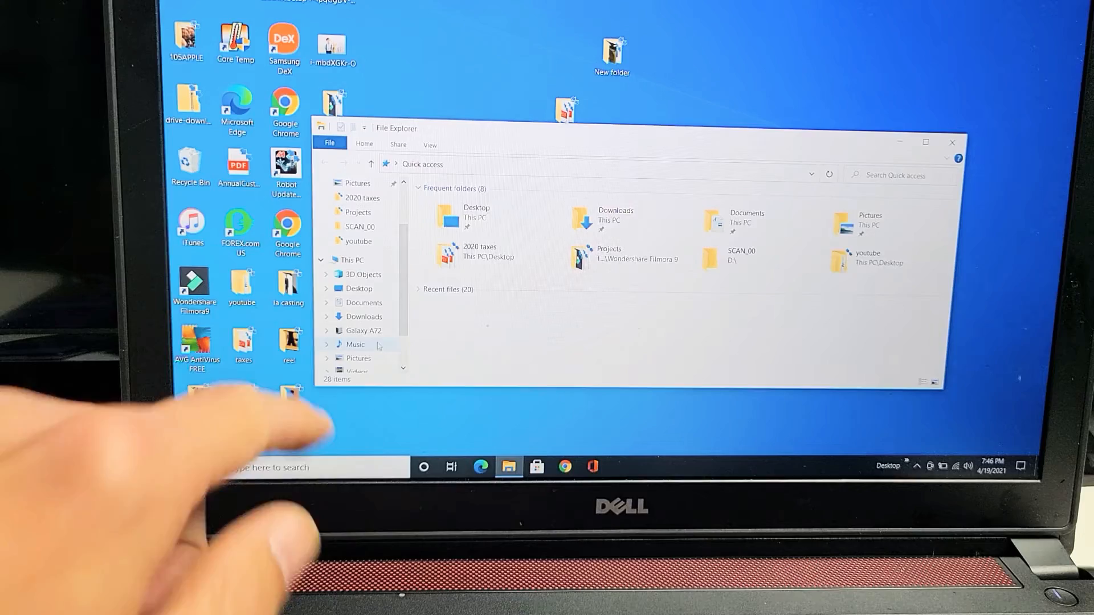
Browse into Galaxy A72 › Phone › DCIM › Camera to list its photo and video files.
left_click(363, 331)
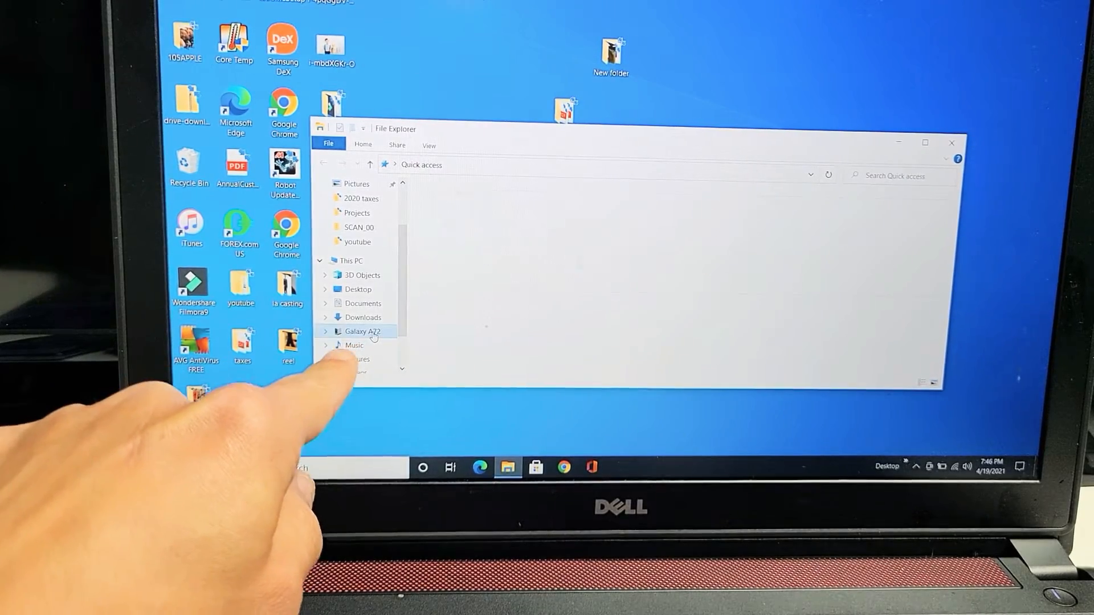
left_click(362, 330)
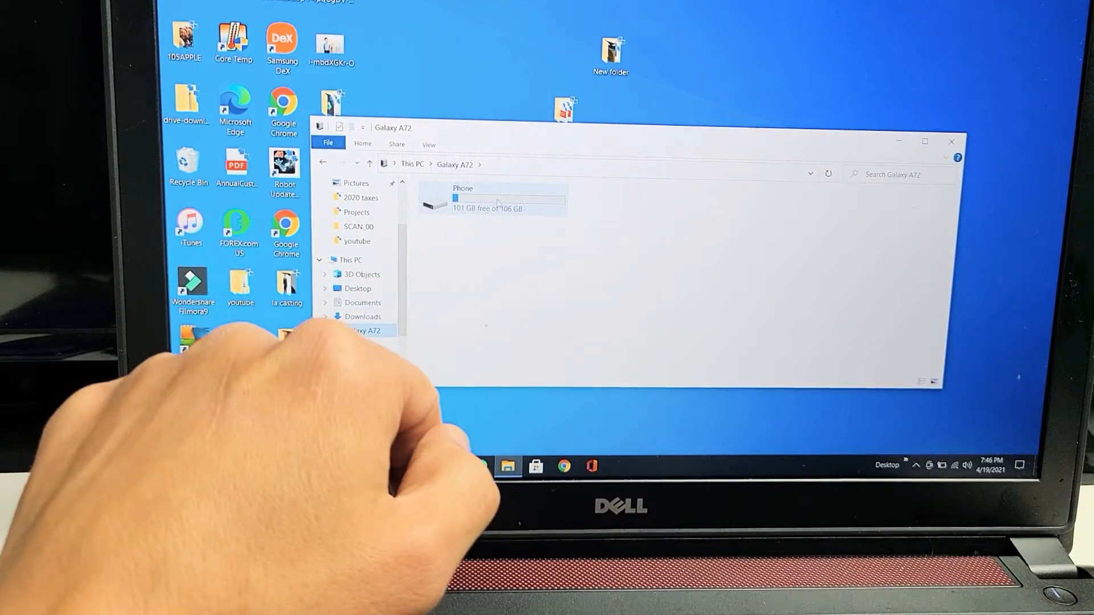
double_click(492, 198)
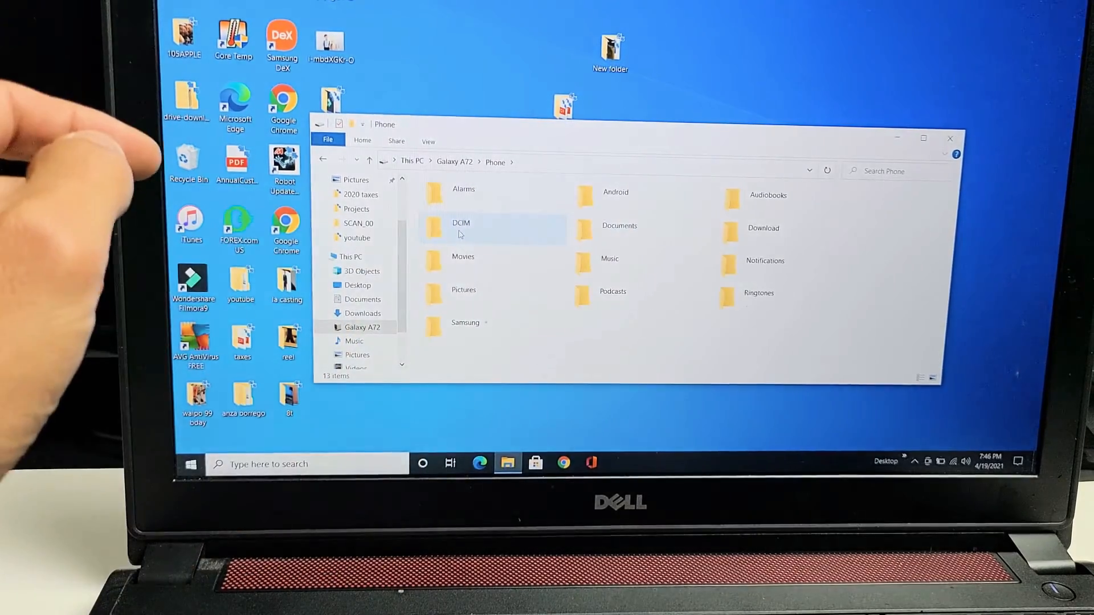
double_click(461, 222)
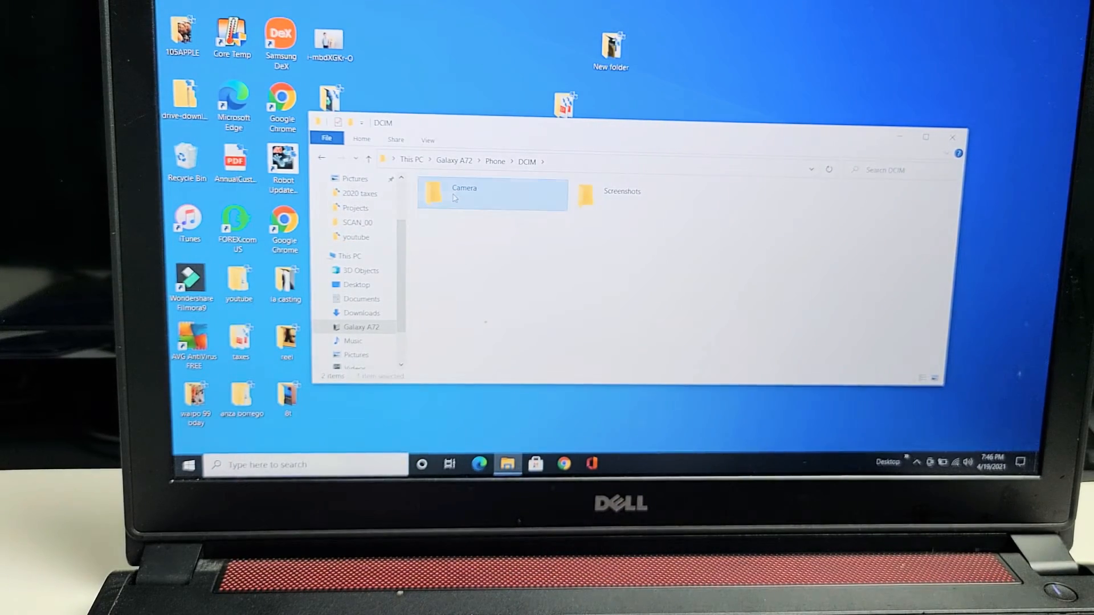
double_click(464, 193)
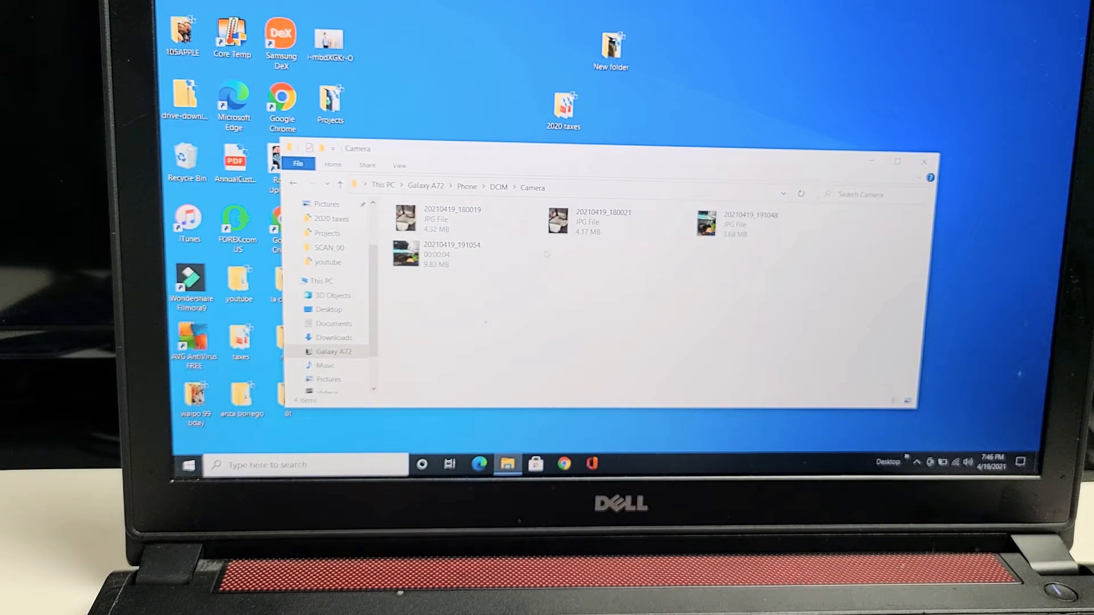
Lower the Camera window and drag photo 20210419_180021 out to the desktop as a copy.
left_click(453, 220)
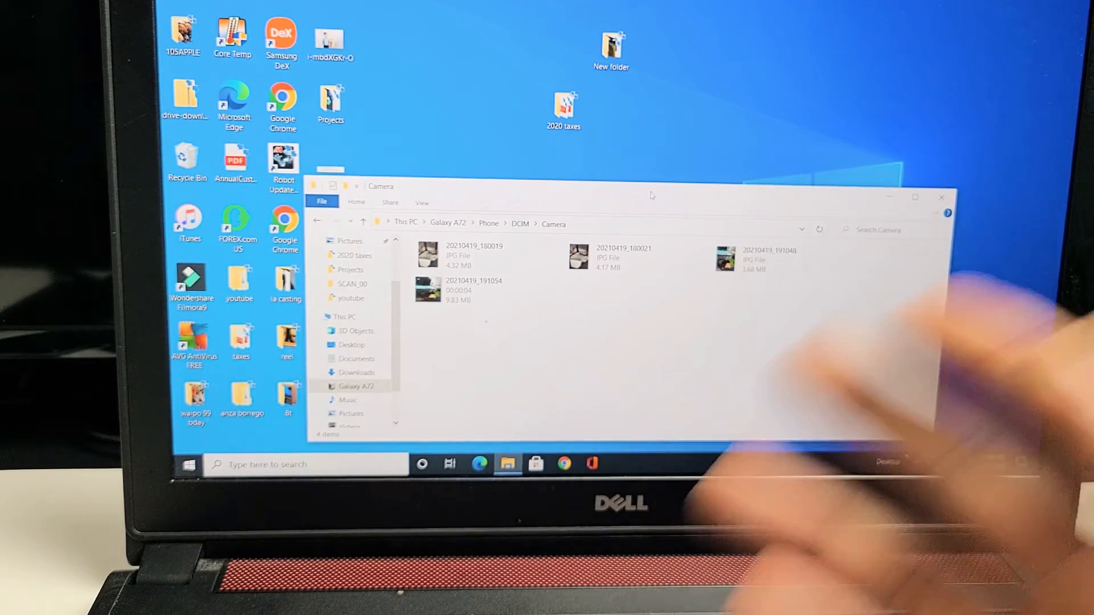
left_click(623, 256)
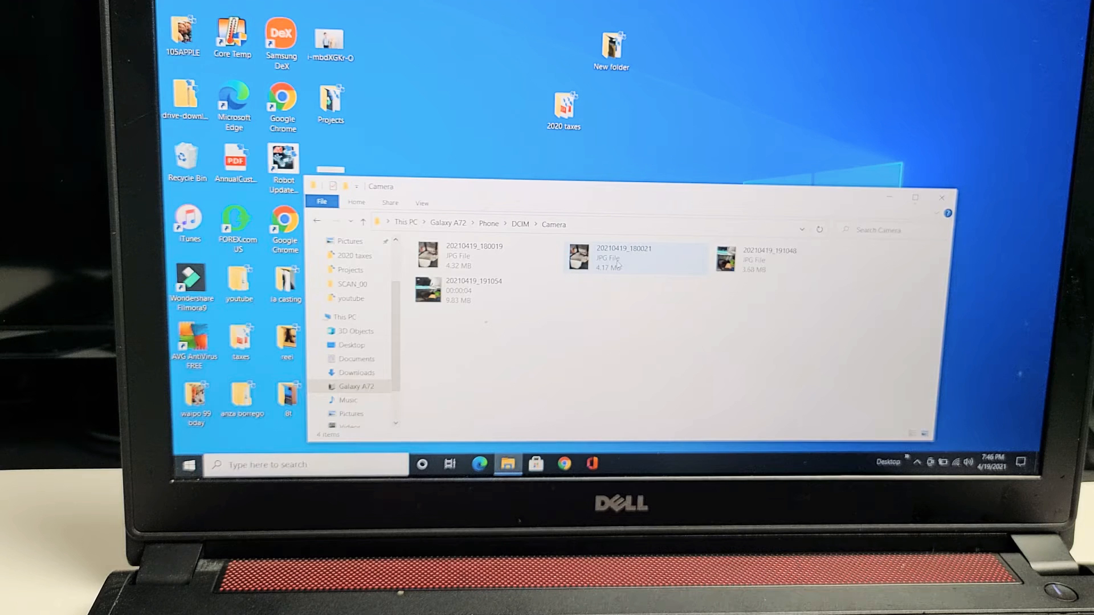
left_click(635, 259)
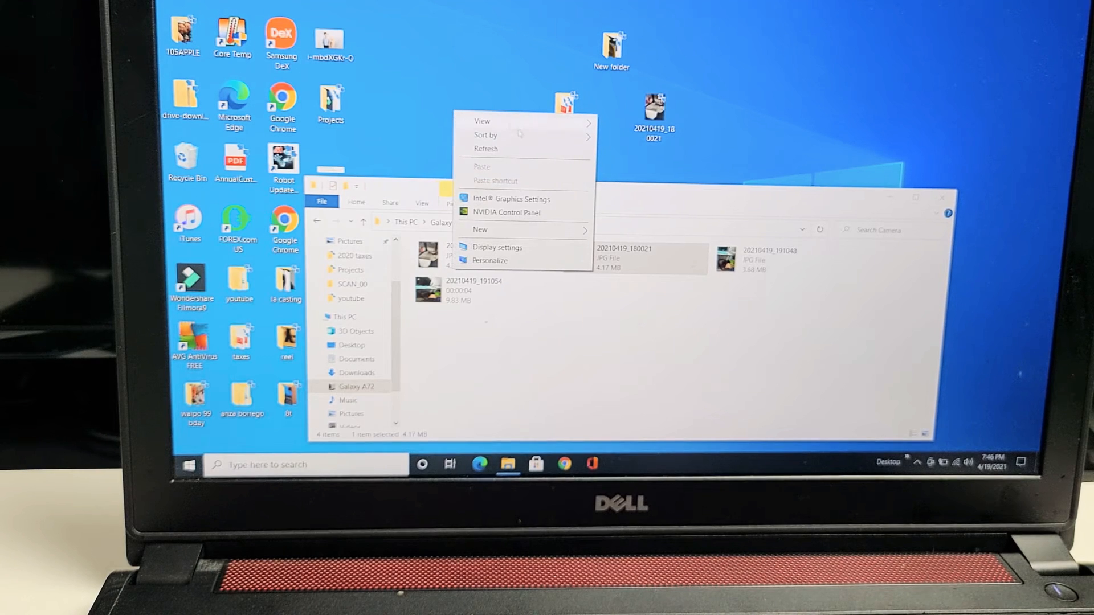
Create a new desktop folder named a72 via the context menu's New > Folder.
left_click(480, 229)
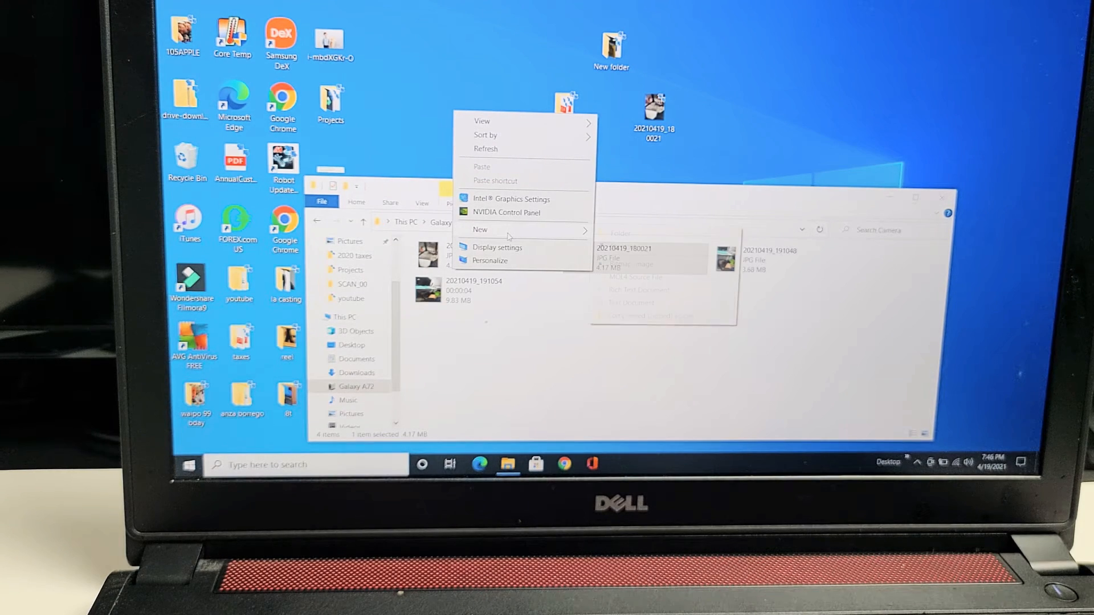
left_click(479, 229)
type("a72")
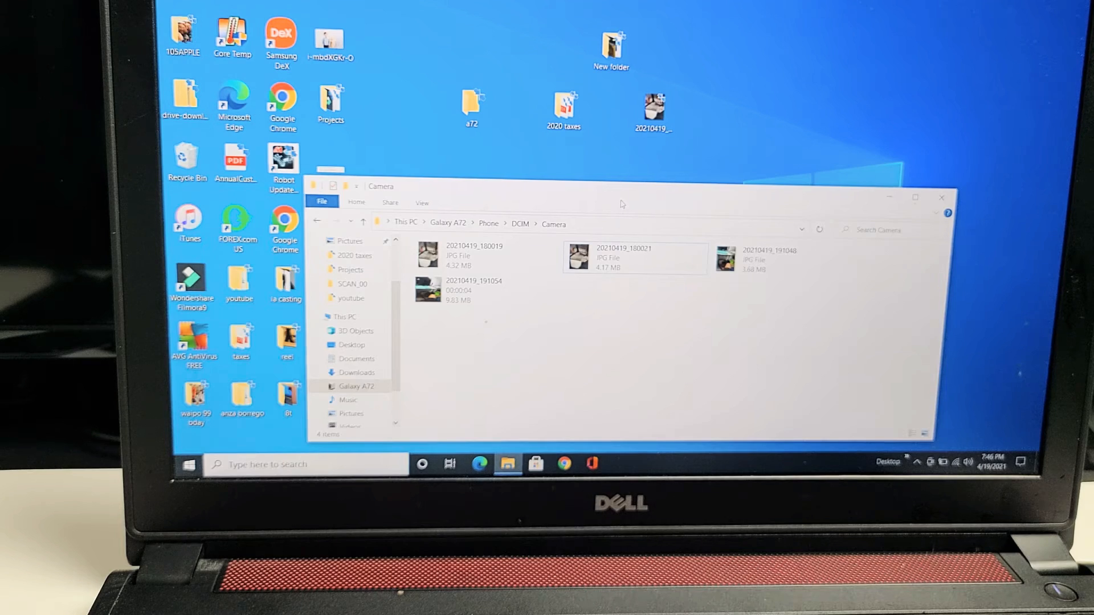
Select all four camera files (20210419_180019, _180021, _191048 and the video) with Ctrl+A.
left_click(450, 223)
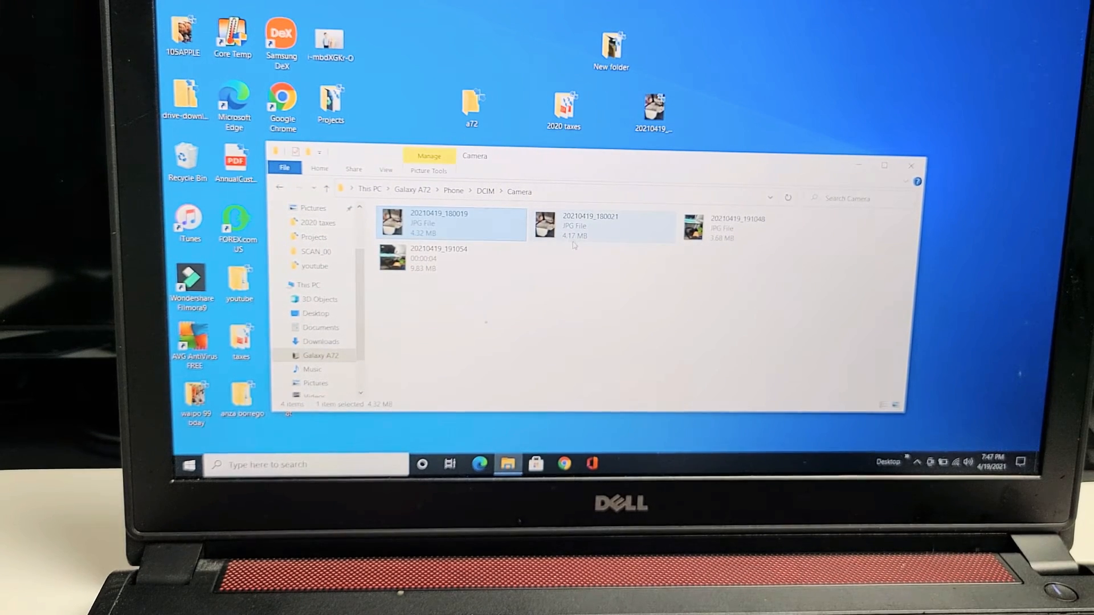
left_click(600, 225)
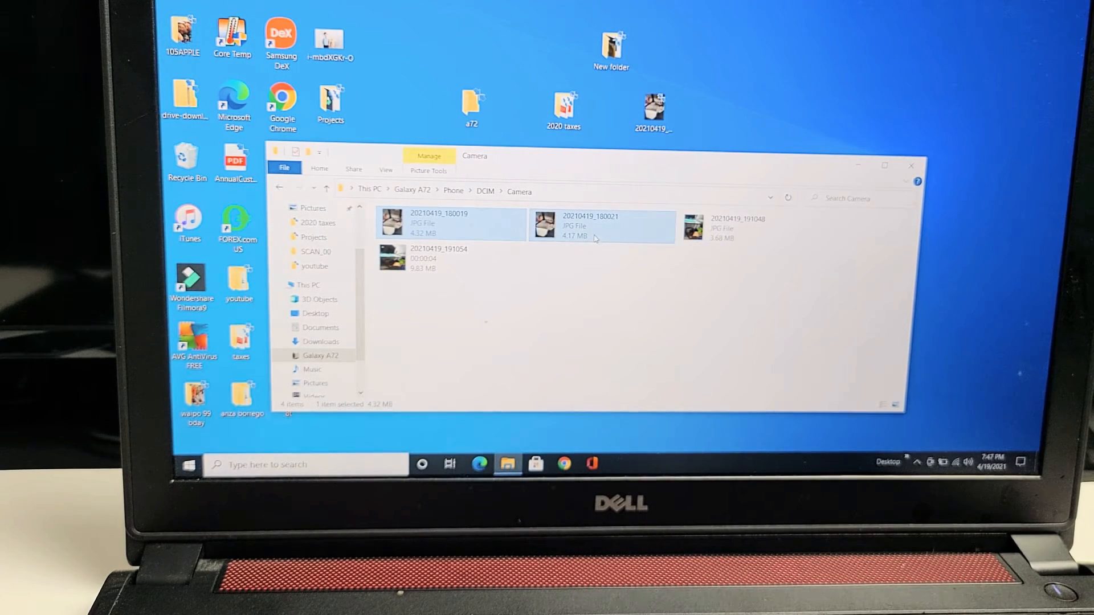
left_click(746, 227)
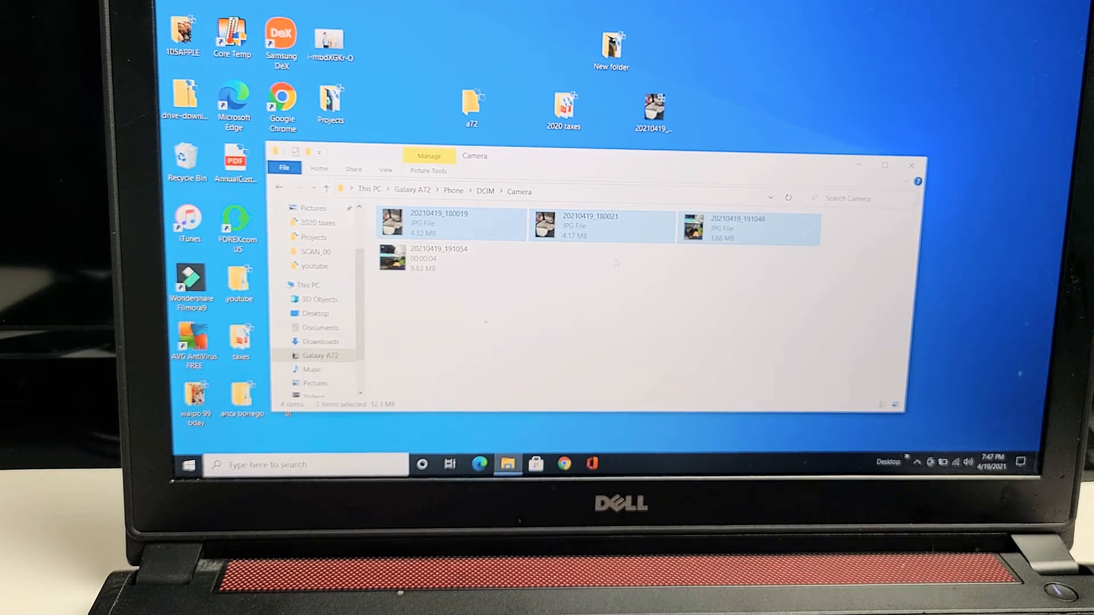
left_click(450, 223)
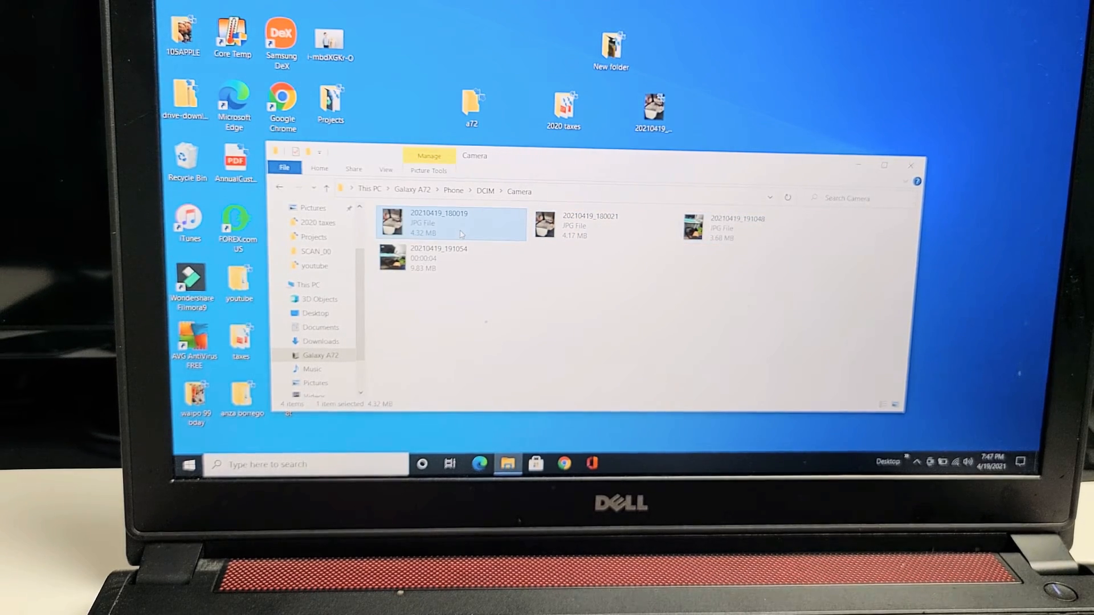
key("ctrl+a")
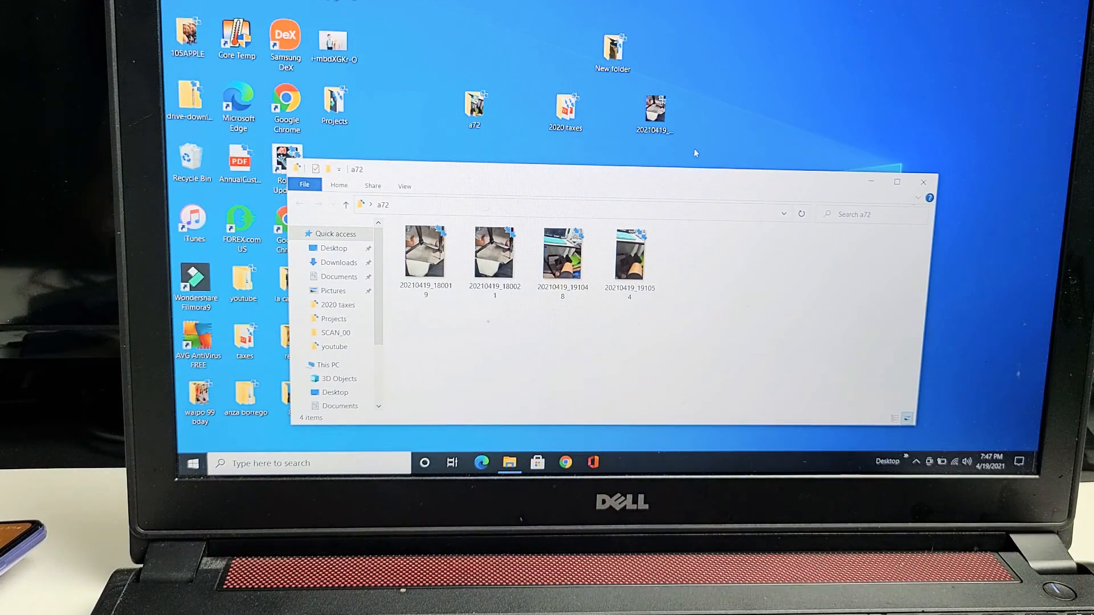
mouse_move(337, 148)
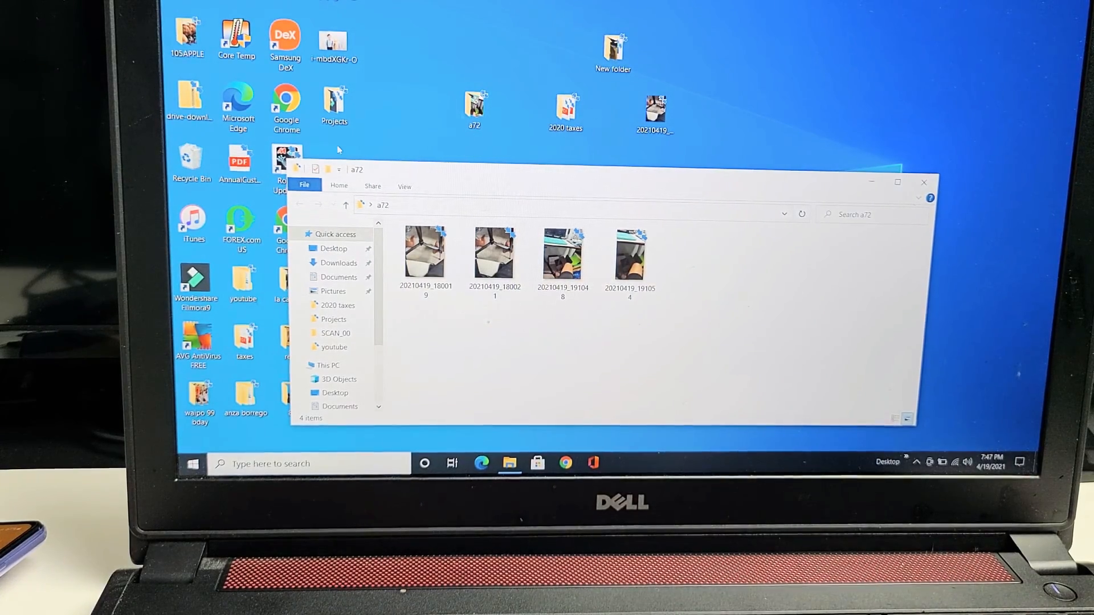